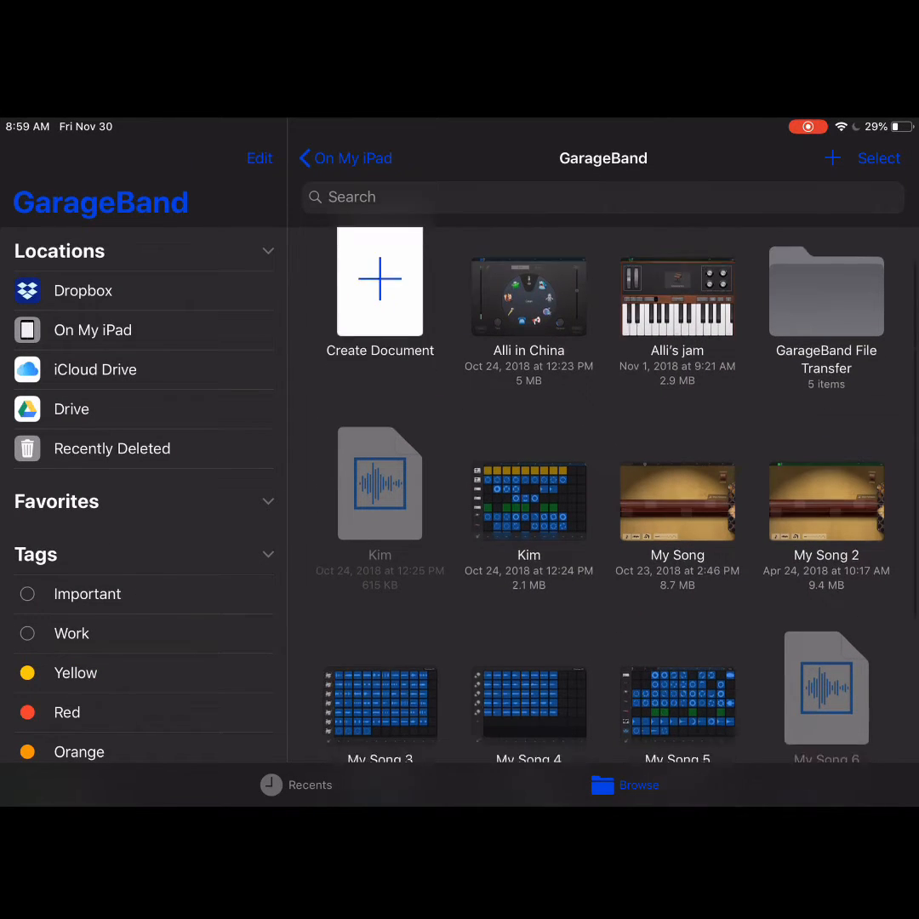
Step: Scroll the GarageBand song browser to reach the My Song 6 project
{"action": "scroll", "scroll_direction": "down", "scroll_amount": 3}
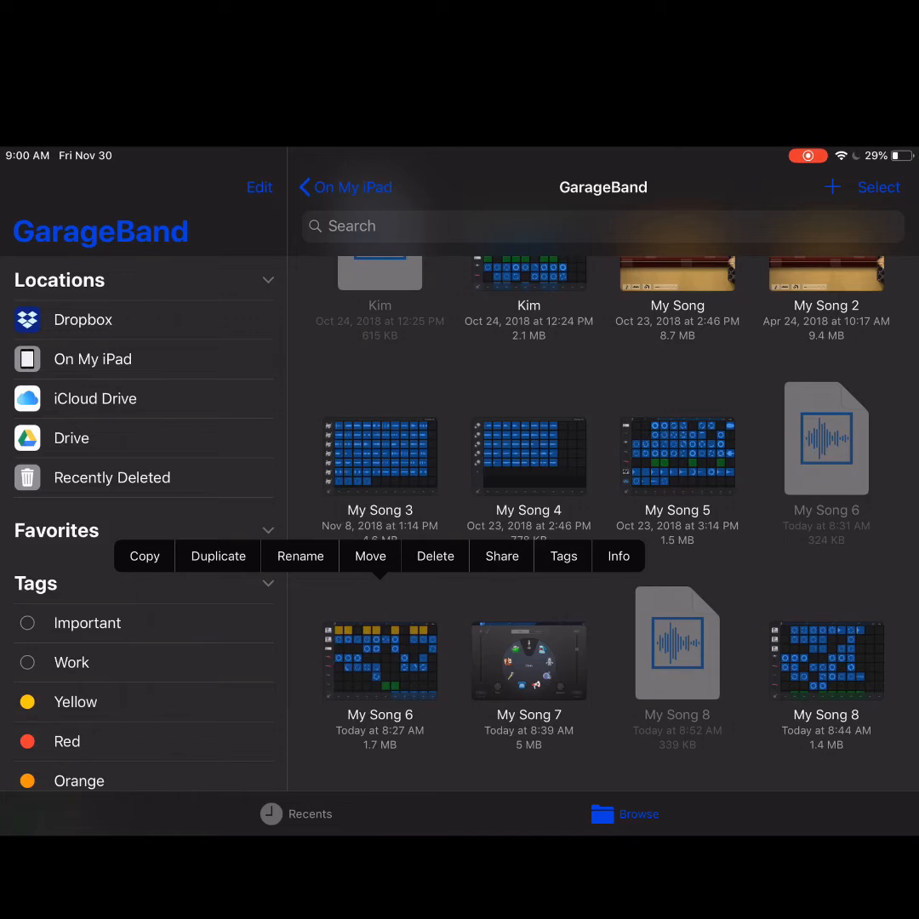
Step: Share My Song 6 as a Song in High Quality stereo audio and reach the share sheet
{"action": "left_click", "coordinate": [500, 555]}
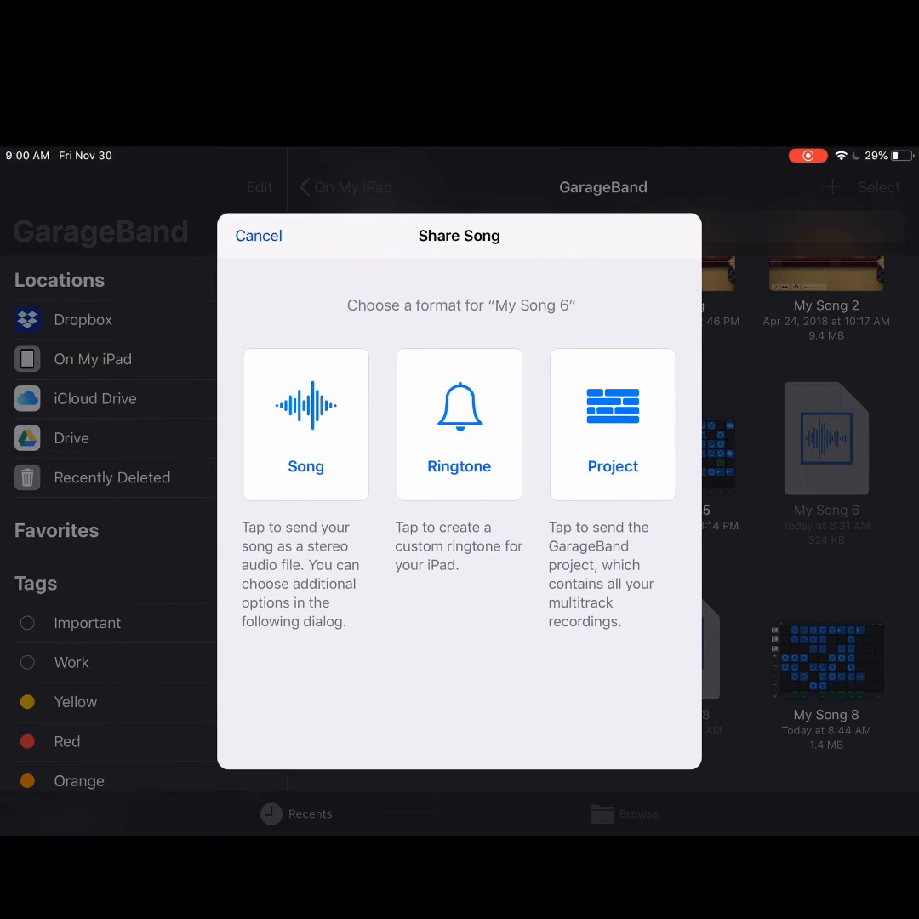
{"action": "left_click", "coordinate": [306, 423]}
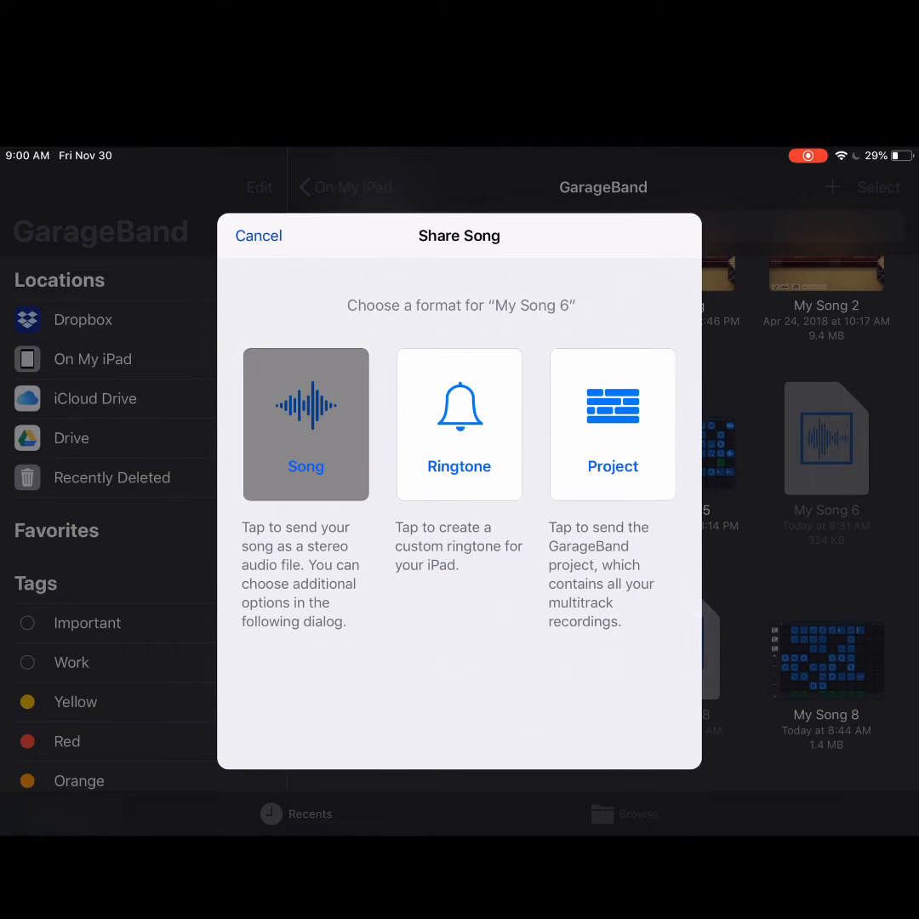
{"action": "left_click", "coordinate": [305, 423]}
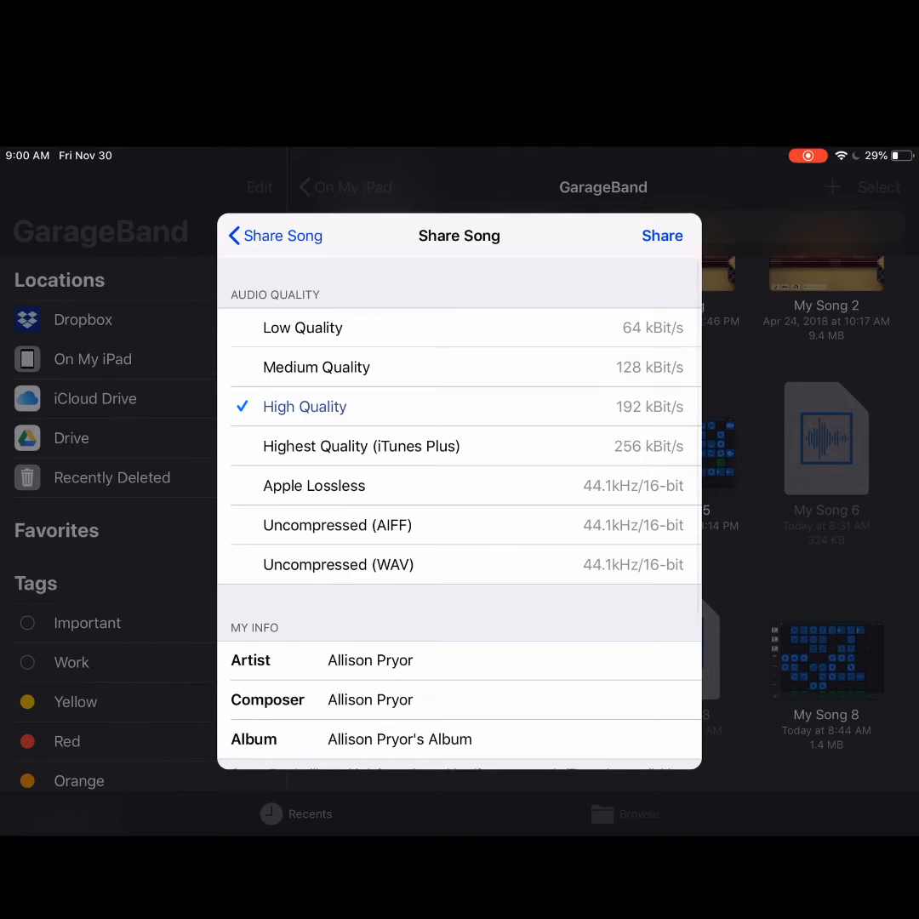
{"action": "left_click", "coordinate": [274, 235]}
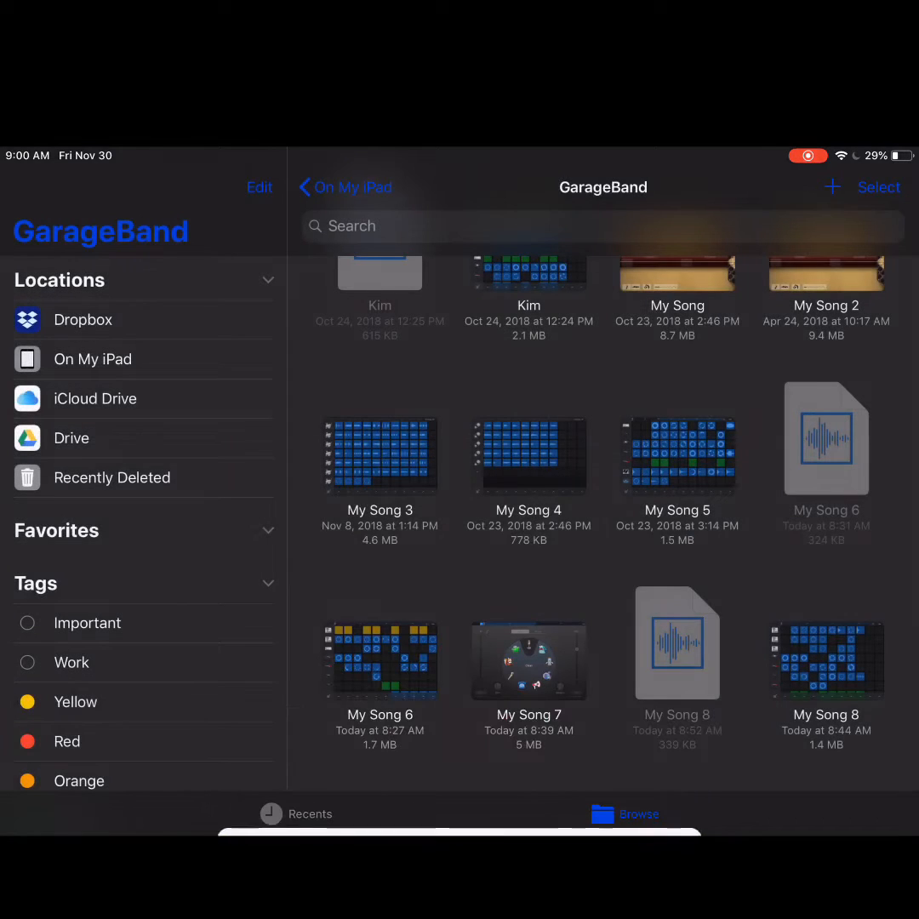
{"action": "left_click", "coordinate": [824, 439]}
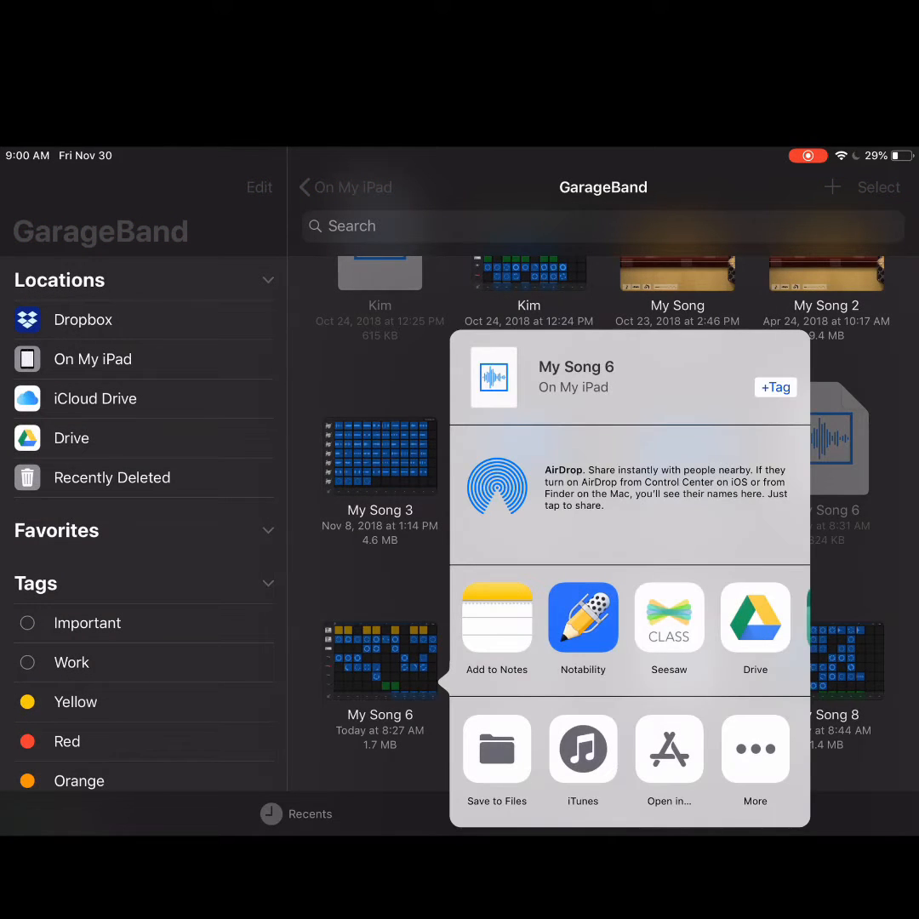
Step: Save the exported song to Files, choosing On My iPad > GarageBand as destination
{"action": "left_click", "coordinate": [497, 749]}
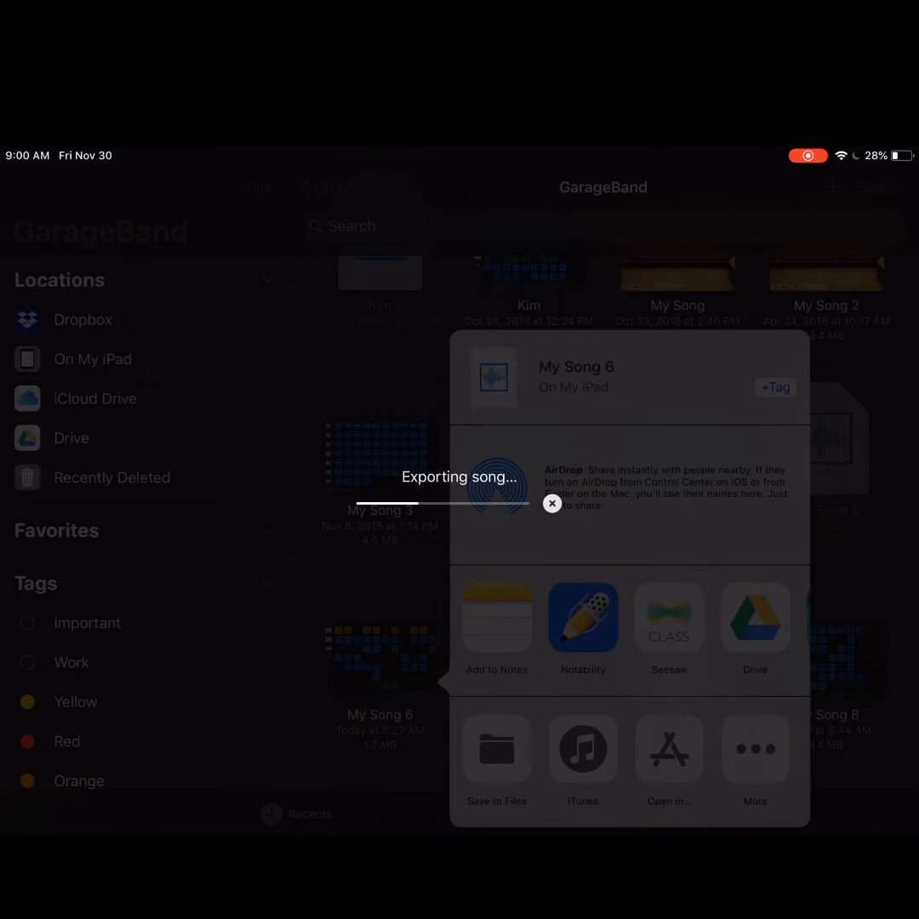
{"action": "left_click", "coordinate": [497, 749]}
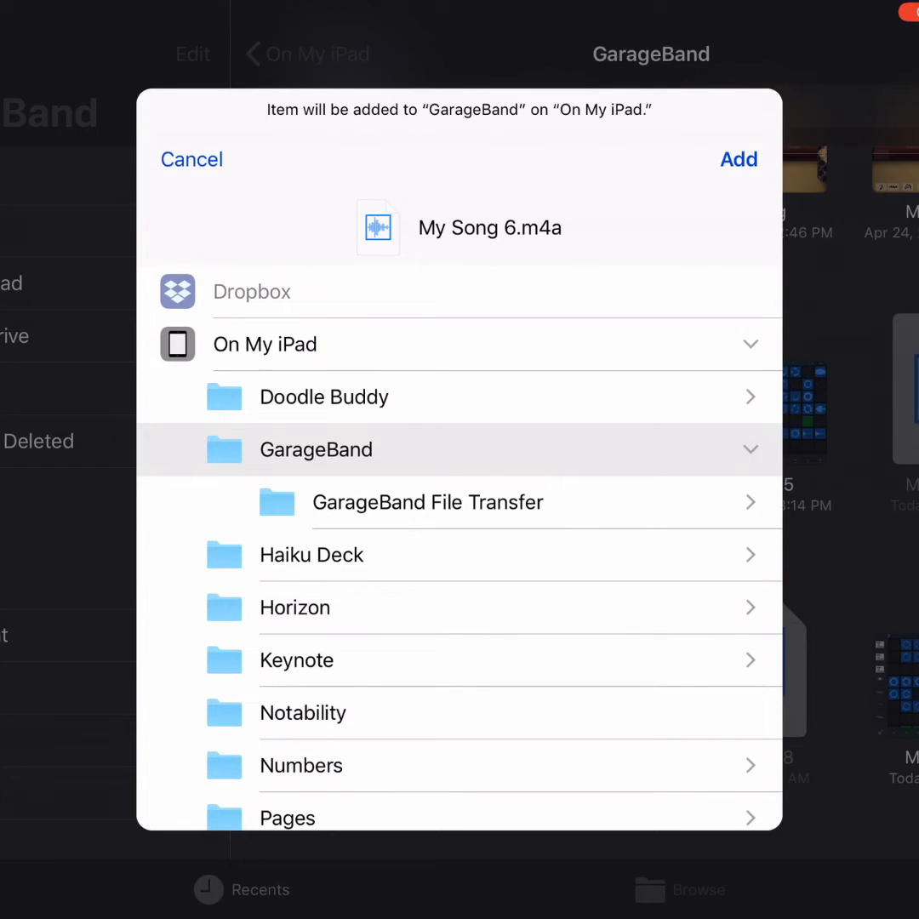
Step: Add My Song 6.m4a to the GarageBand folder, replacing the existing copy
{"action": "left_click", "coordinate": [738, 159]}
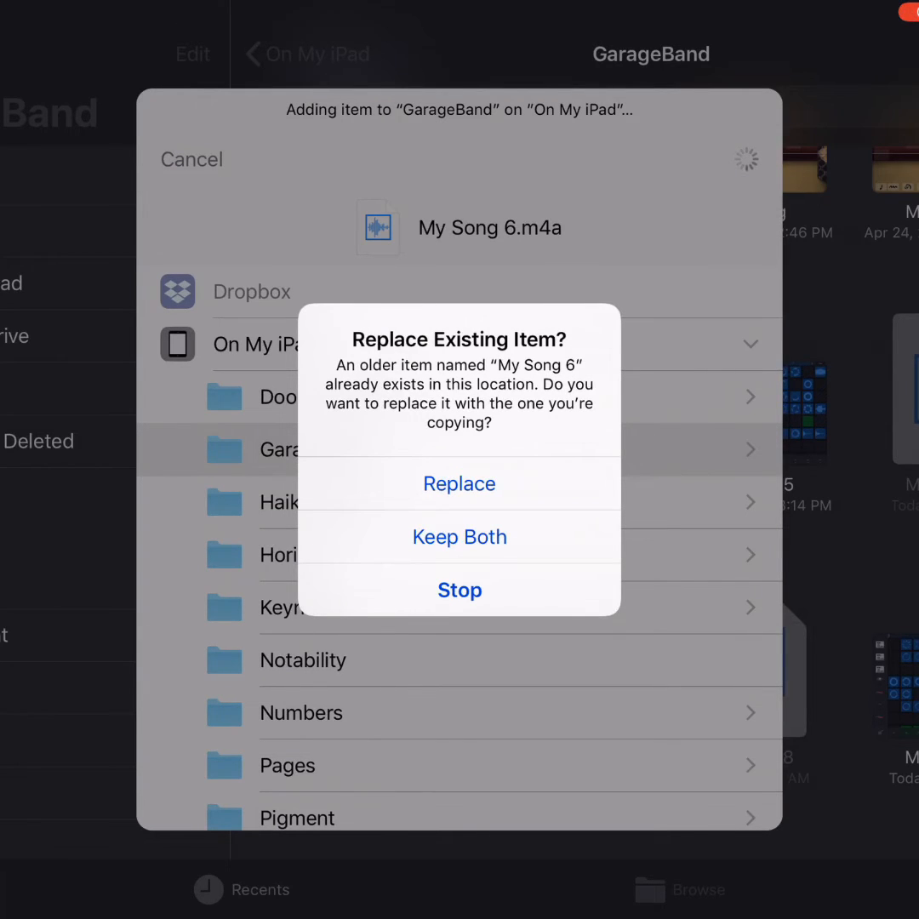
{"action": "left_click", "coordinate": [459, 483]}
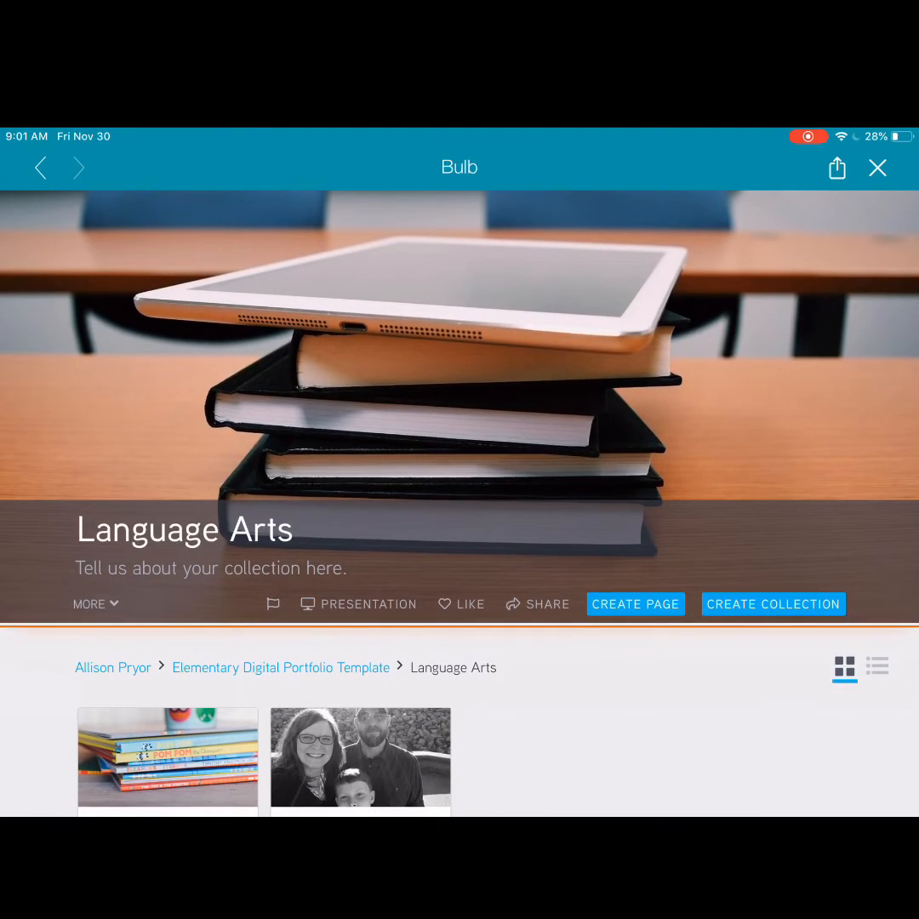
Step: Create a new Language Arts page titled 'My Haiku Poem'
{"action": "left_click", "coordinate": [637, 603]}
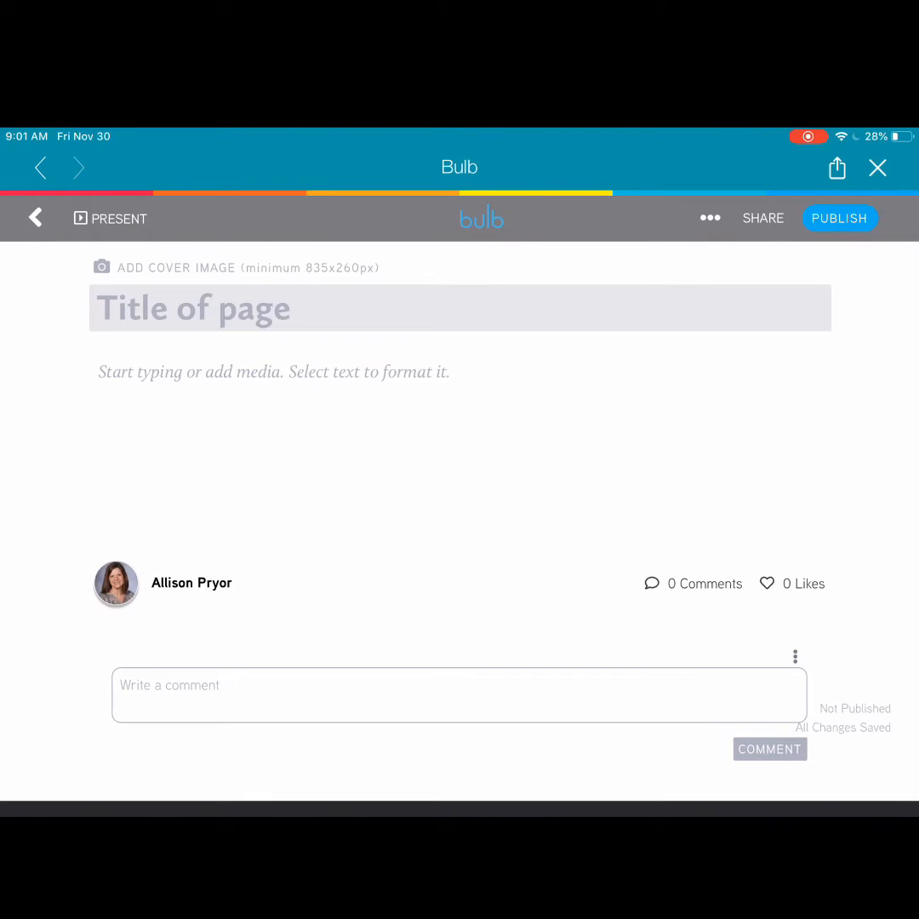
{"action": "type", "text": "My"}
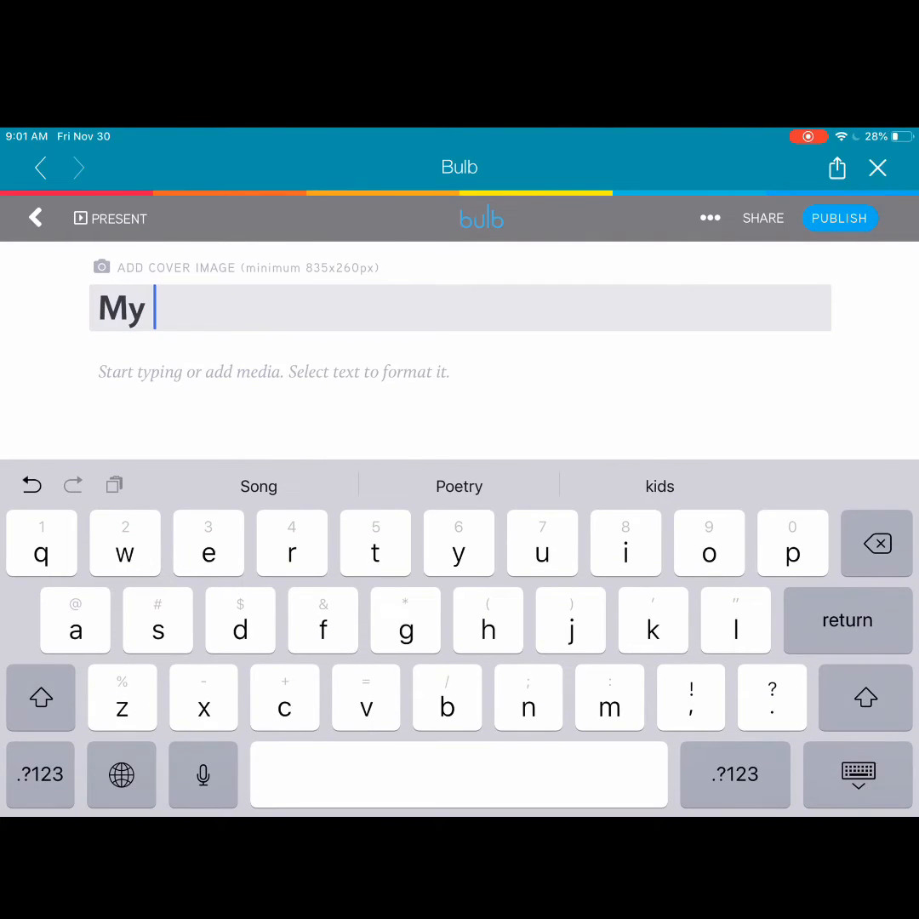
{"action": "type", "text": "Haiku Poem"}
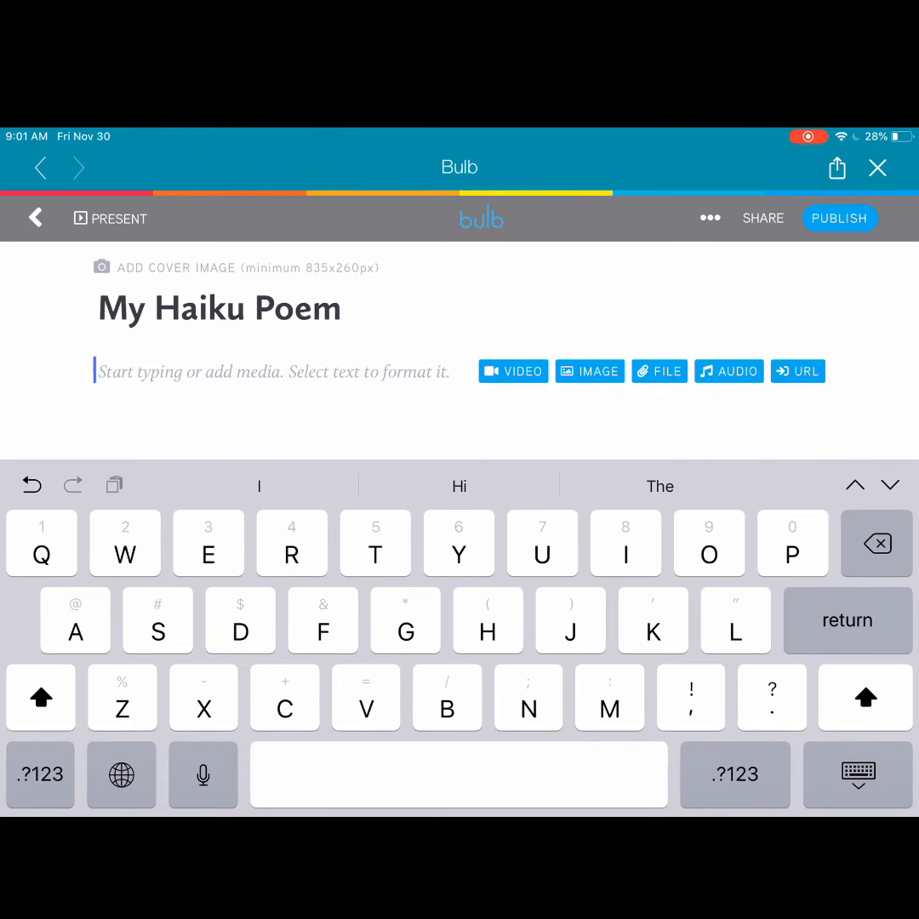
Step: Upload My Song 6.m4a from the iPad's GarageBand folder as a file attachment
{"action": "left_click", "coordinate": [659, 371]}
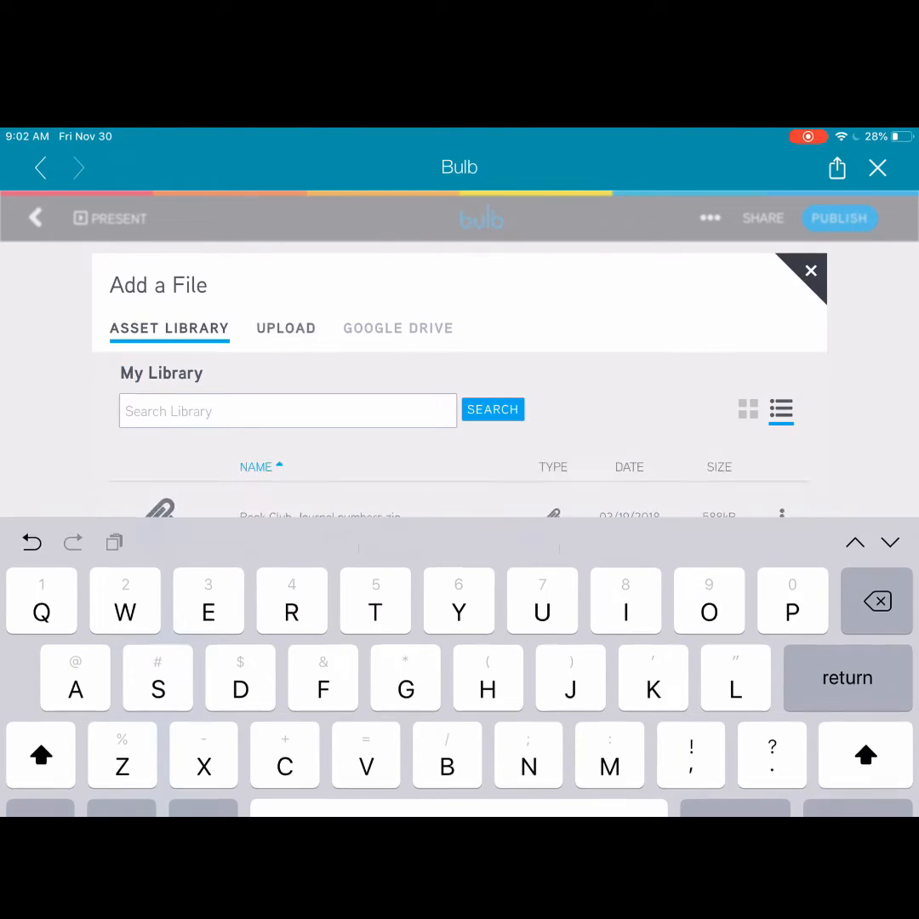
{"action": "left_click", "coordinate": [286, 328]}
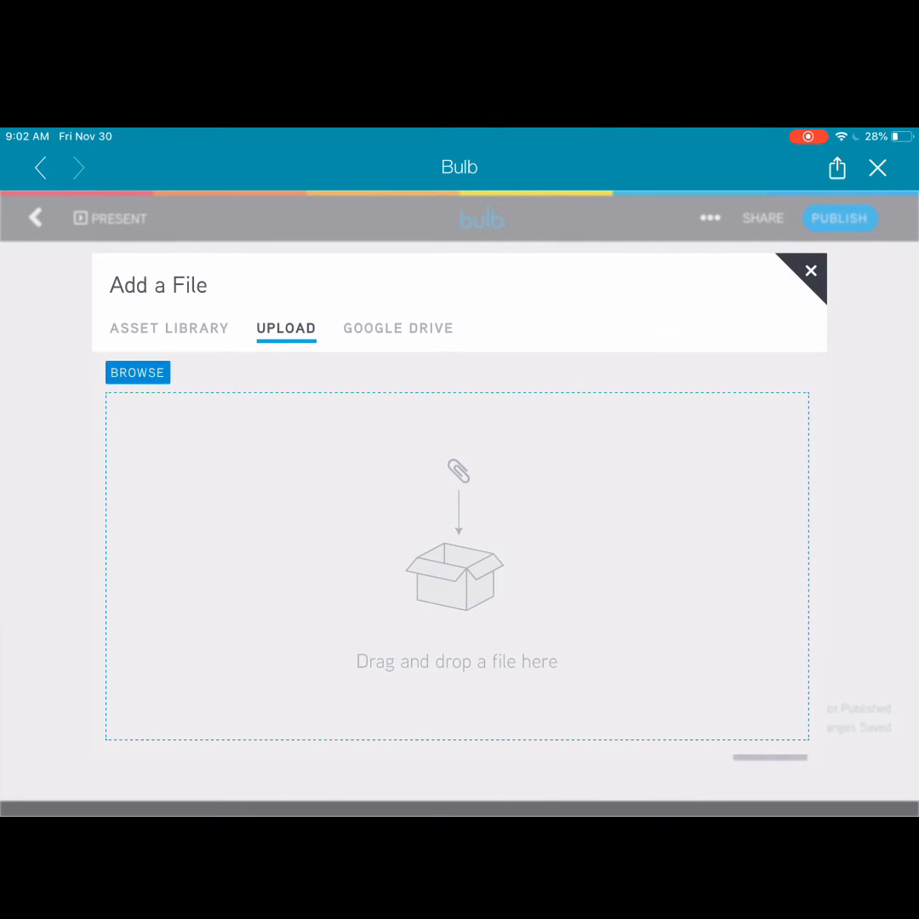
{"action": "left_click", "coordinate": [136, 371]}
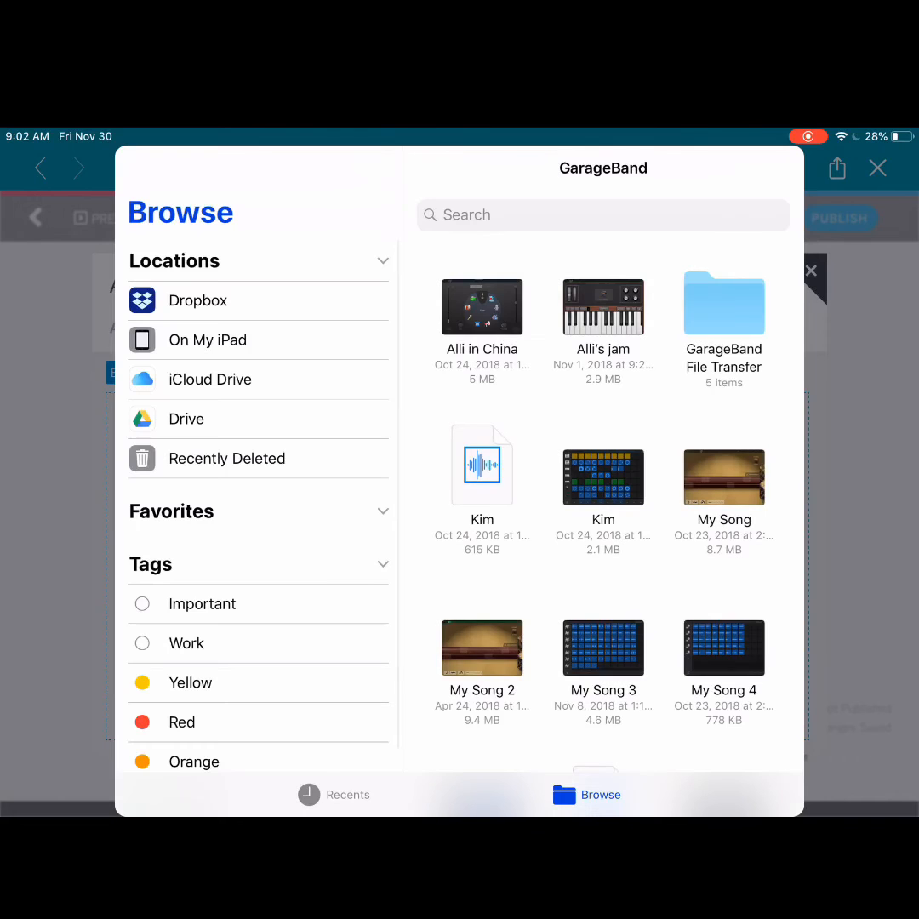
{"action": "scroll", "scroll_direction": "down", "scroll_amount": 3}
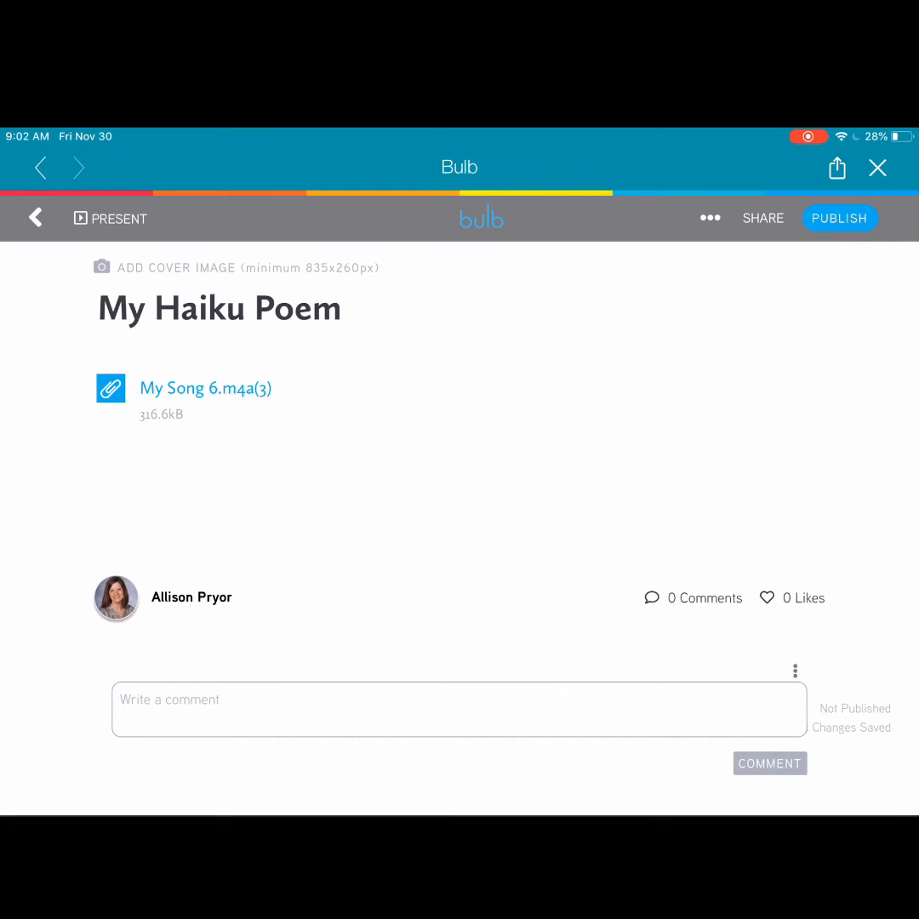
Step: Write the reflection about learning syllables and the 5-7-5 haiku format below the song
{"action": "left_click", "coordinate": [205, 388]}
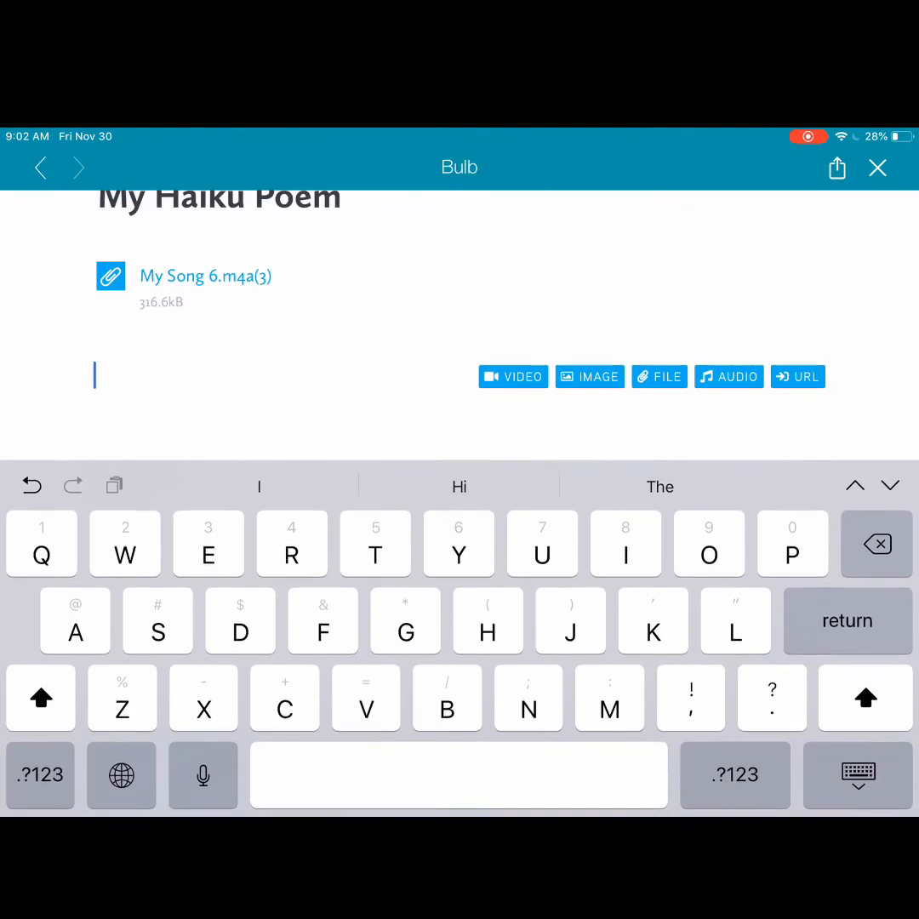
{"action": "type", "text": "This is my haiku"}
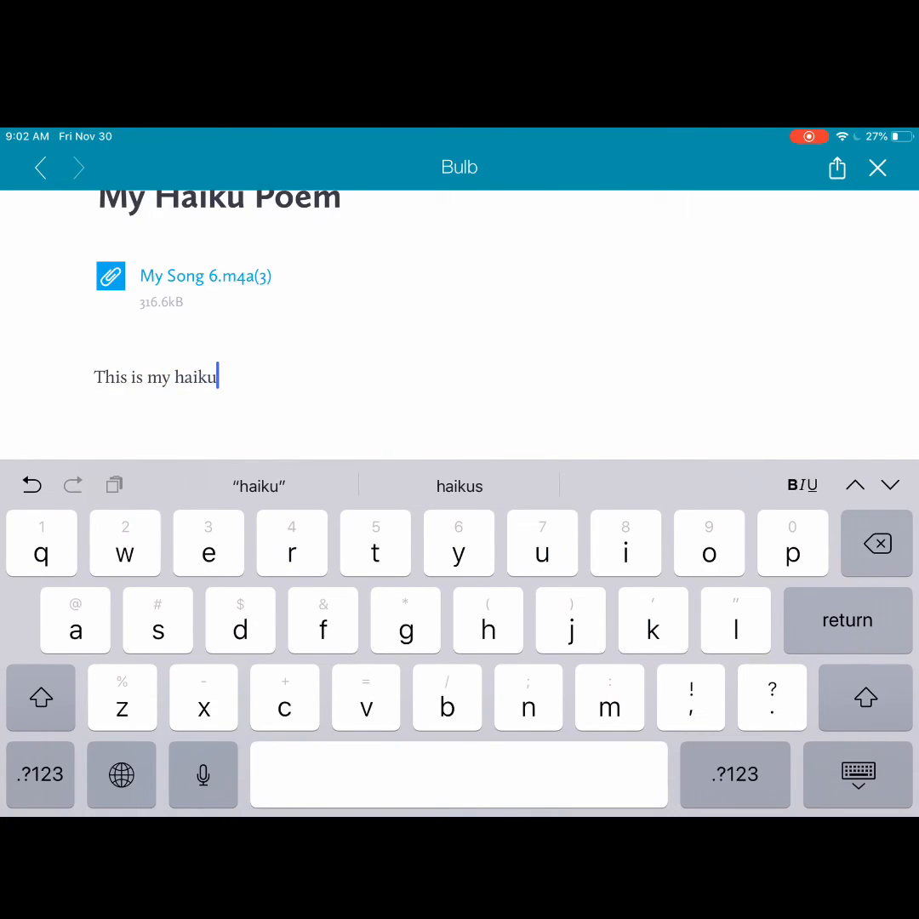
{"action": "type", "text": ". I am"}
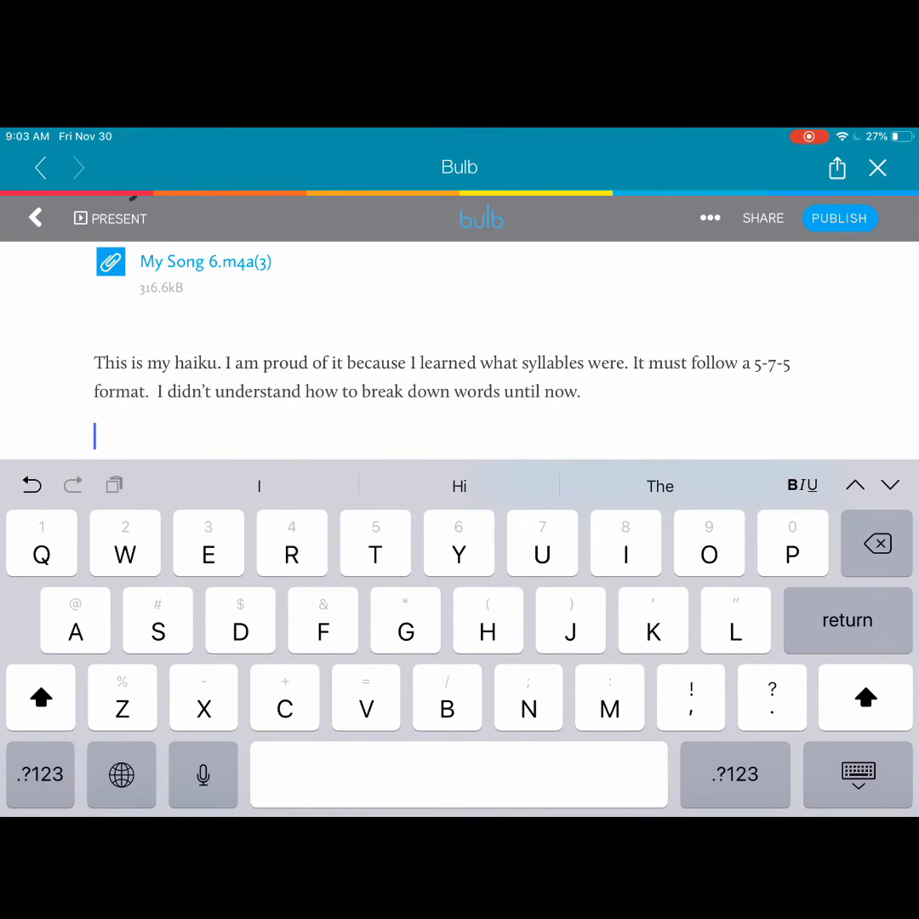
Step: Embed My Song 6 as an uploaded audio player below the reflection
{"action": "left_click", "coordinate": [109, 262]}
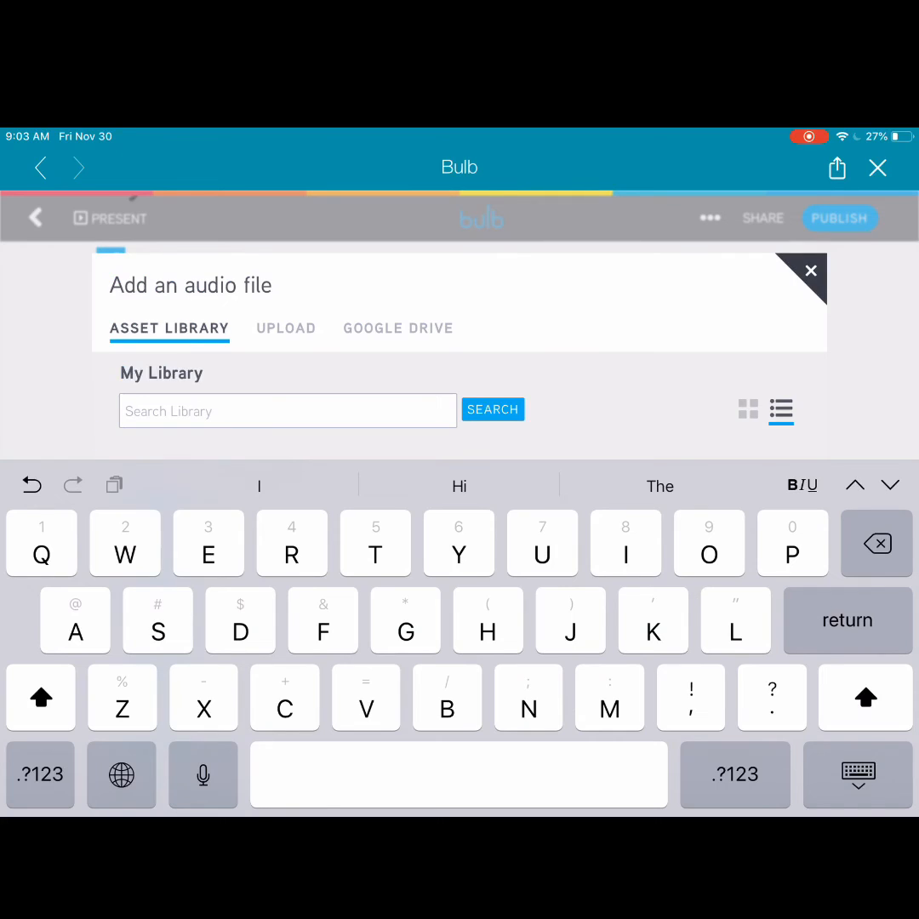
{"action": "left_click", "coordinate": [286, 328]}
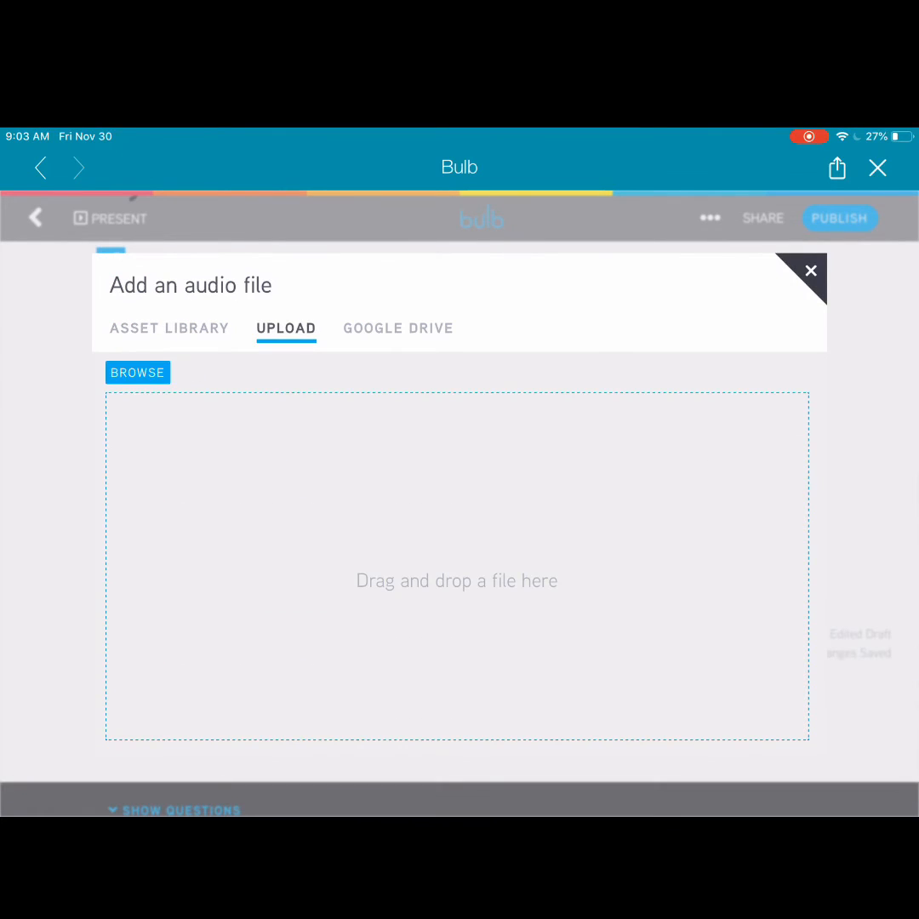
{"action": "left_click", "coordinate": [136, 371]}
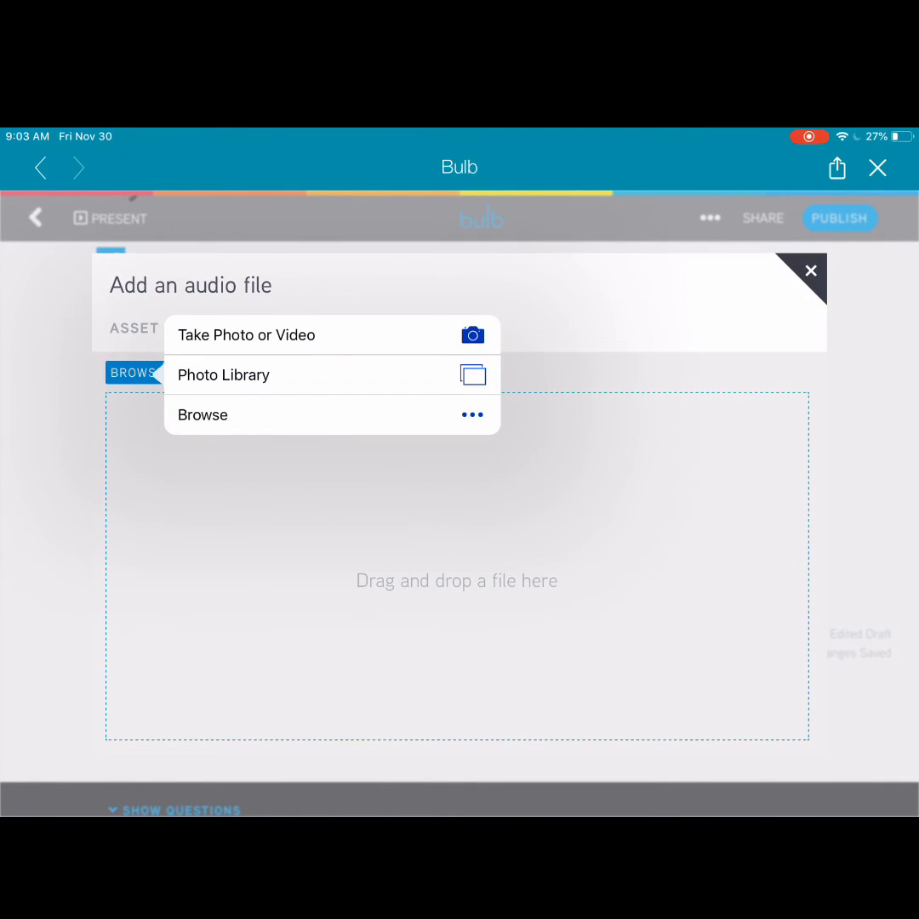
{"action": "left_click", "coordinate": [203, 415]}
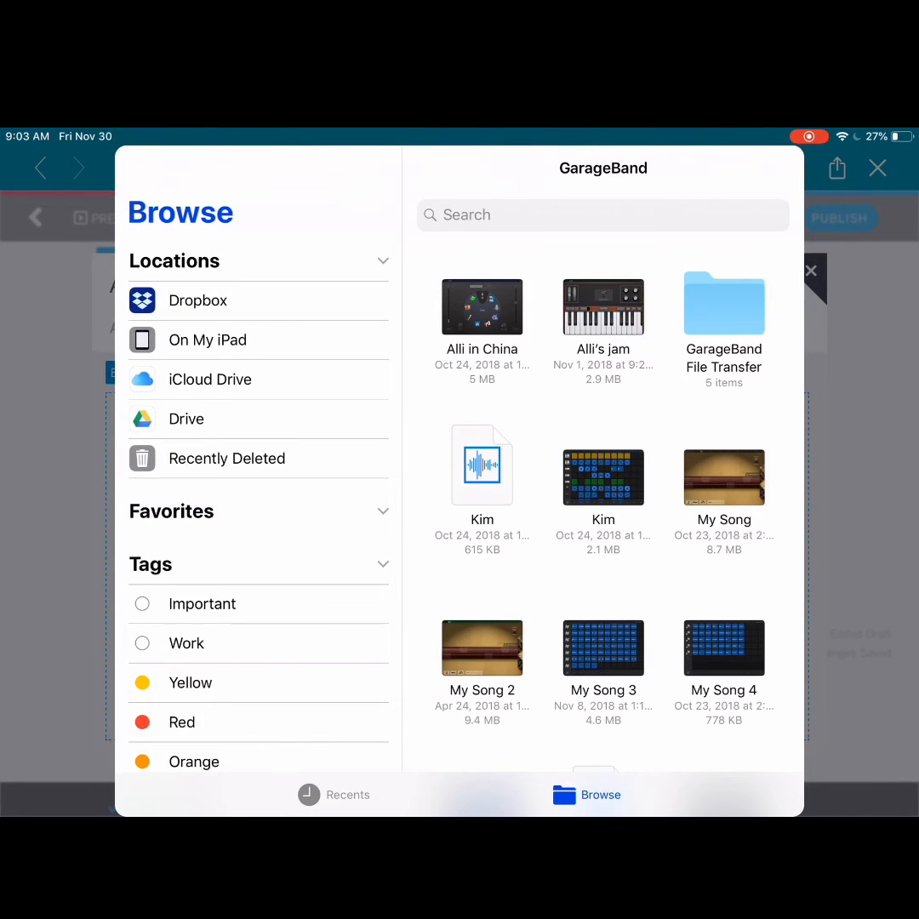
{"action": "scroll", "scroll_direction": "down", "scroll_amount": 3}
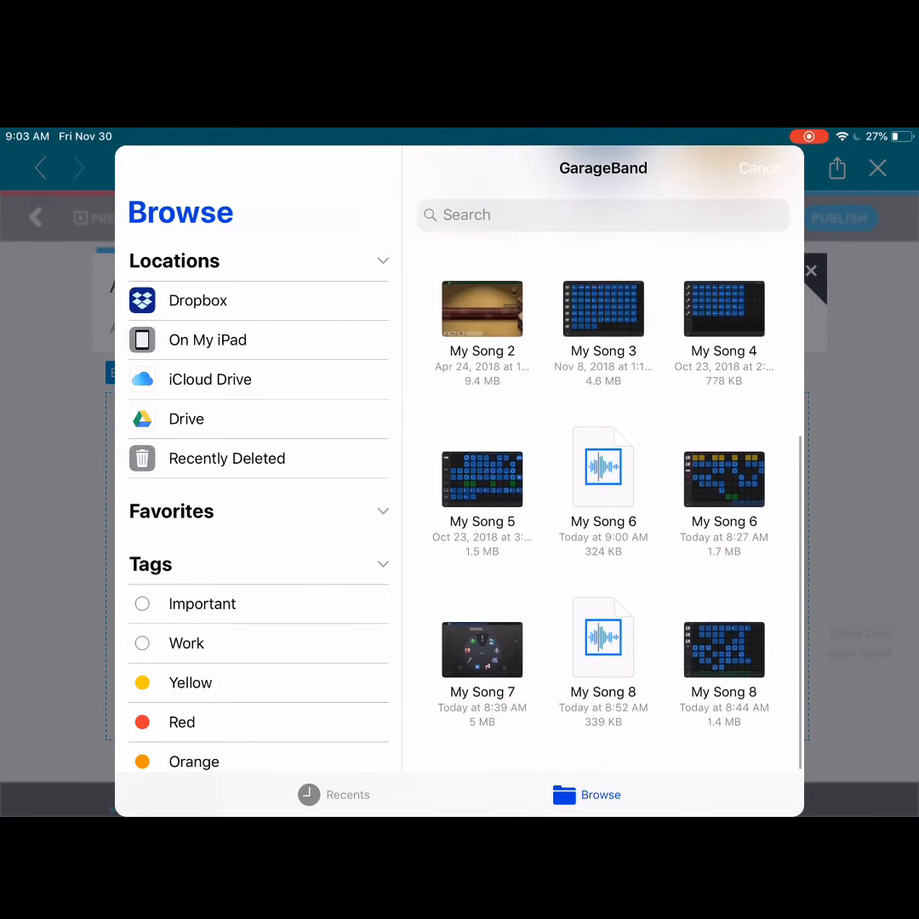
{"action": "left_click", "coordinate": [761, 167]}
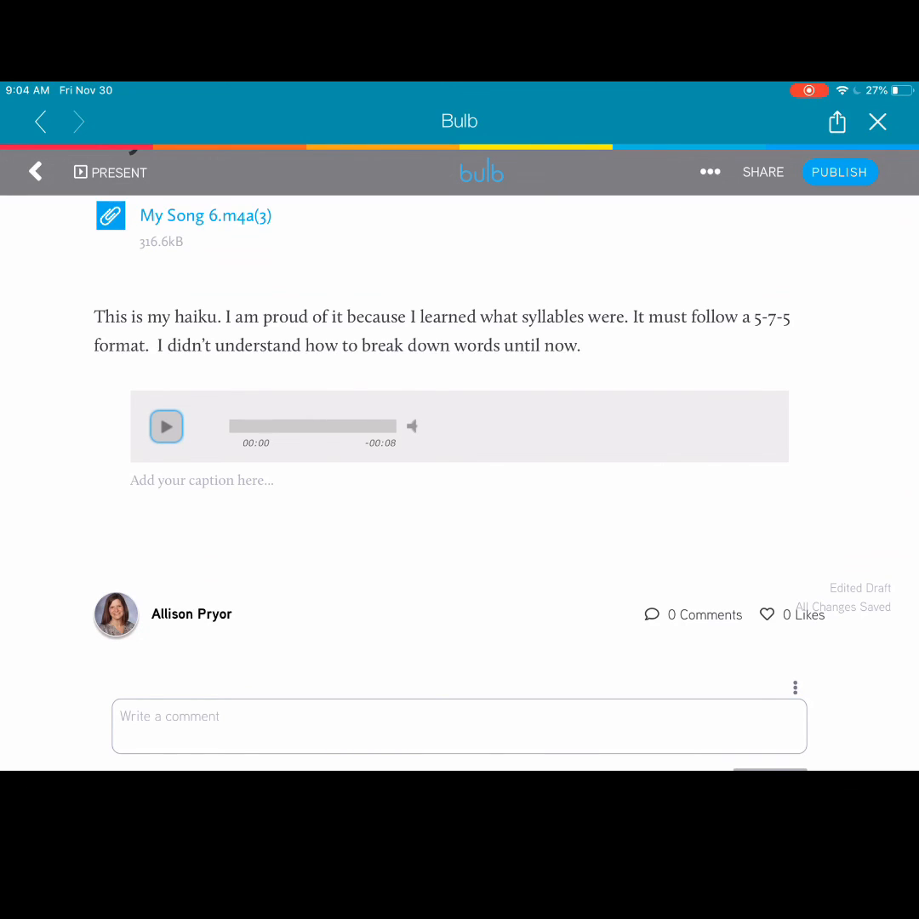
Step: Bring up the page's Publish settings showing public visibility in Language Arts
{"action": "left_click", "coordinate": [839, 172]}
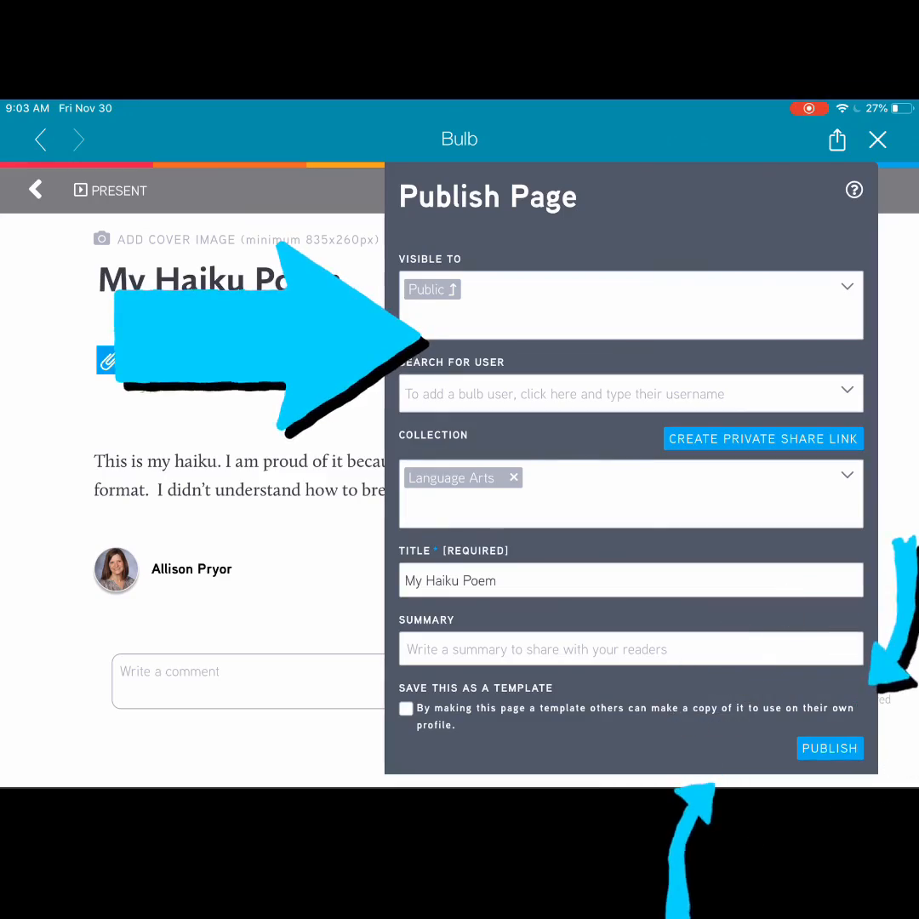